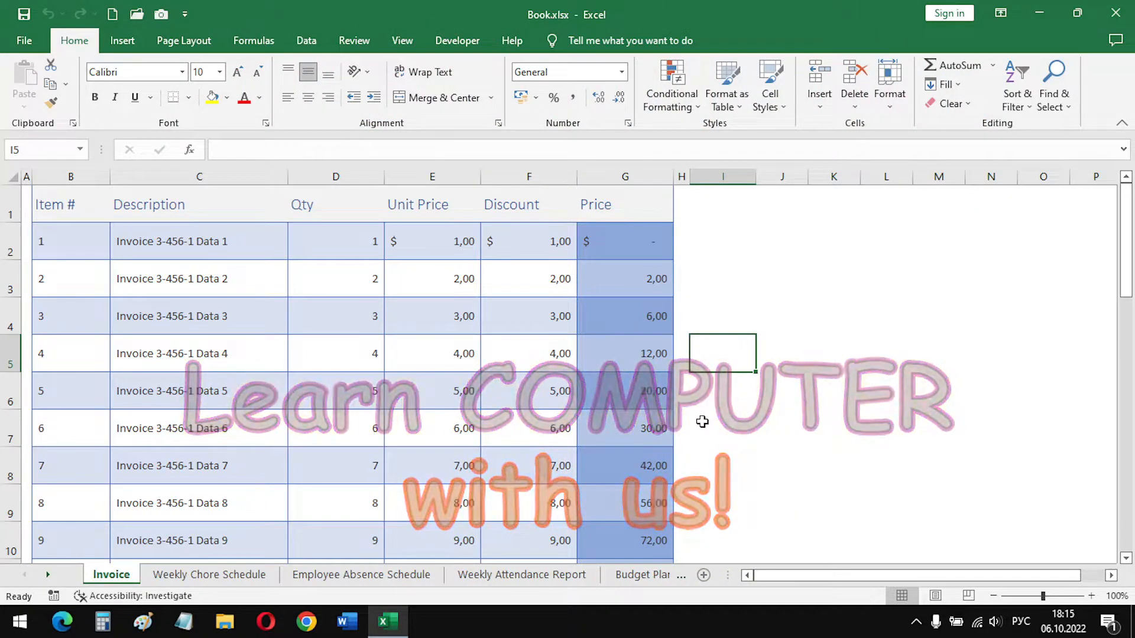
Apply Freeze Top Row on the Invoice sheet and scroll to confirm the header stays
{"action": "scroll", "scroll_direction": "down", "scroll_amount": 3}
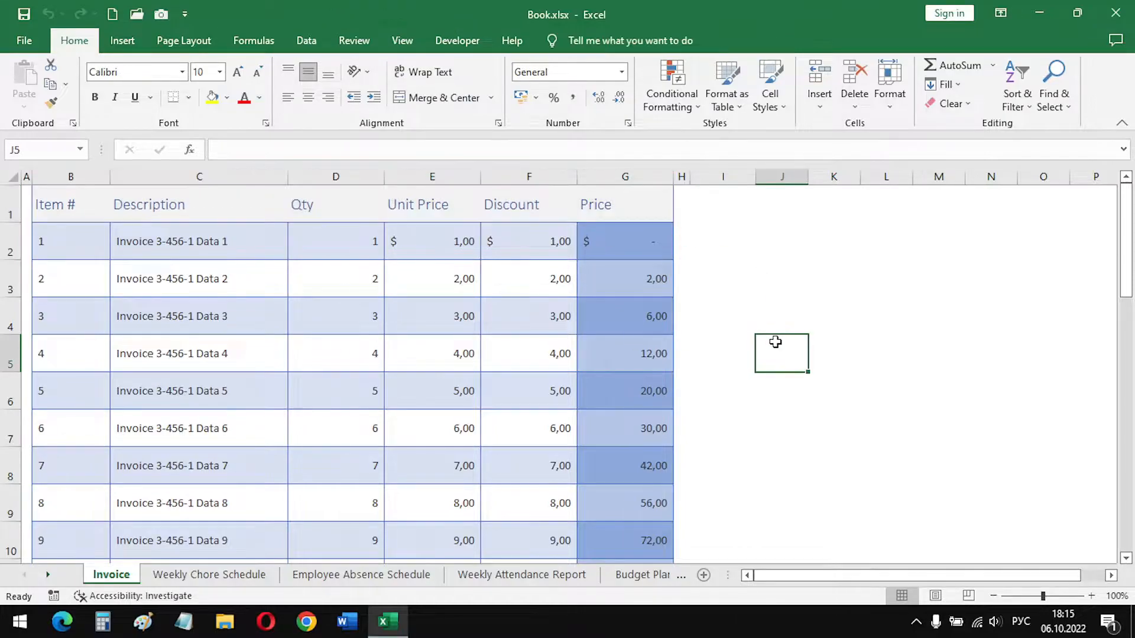
{"action": "left_click", "coordinate": [402, 40]}
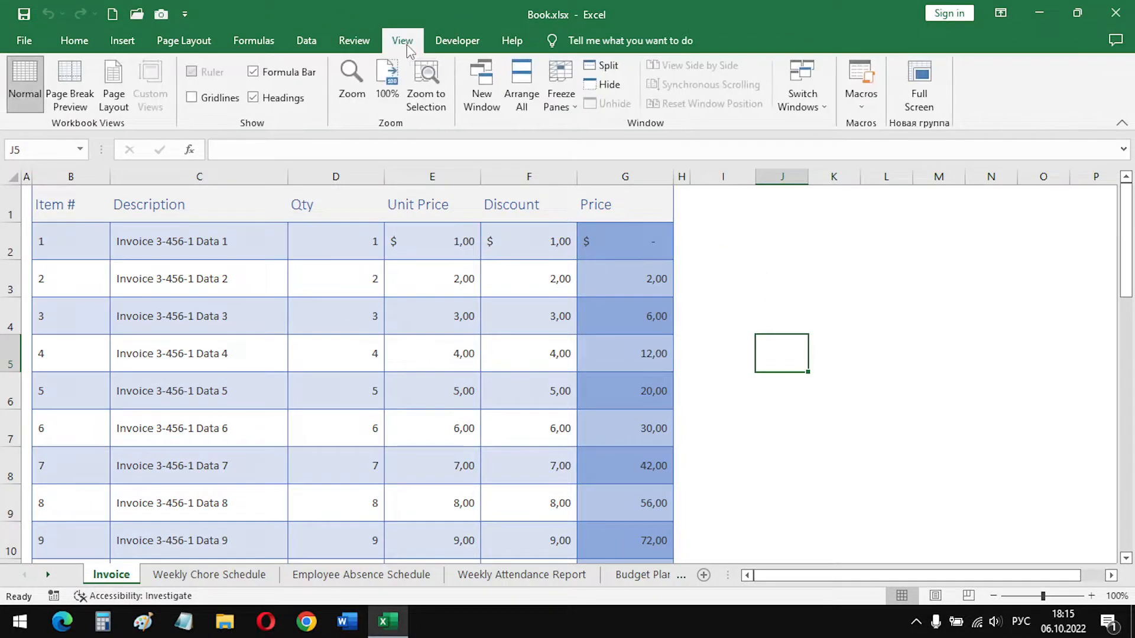
{"action": "left_click", "coordinate": [561, 83]}
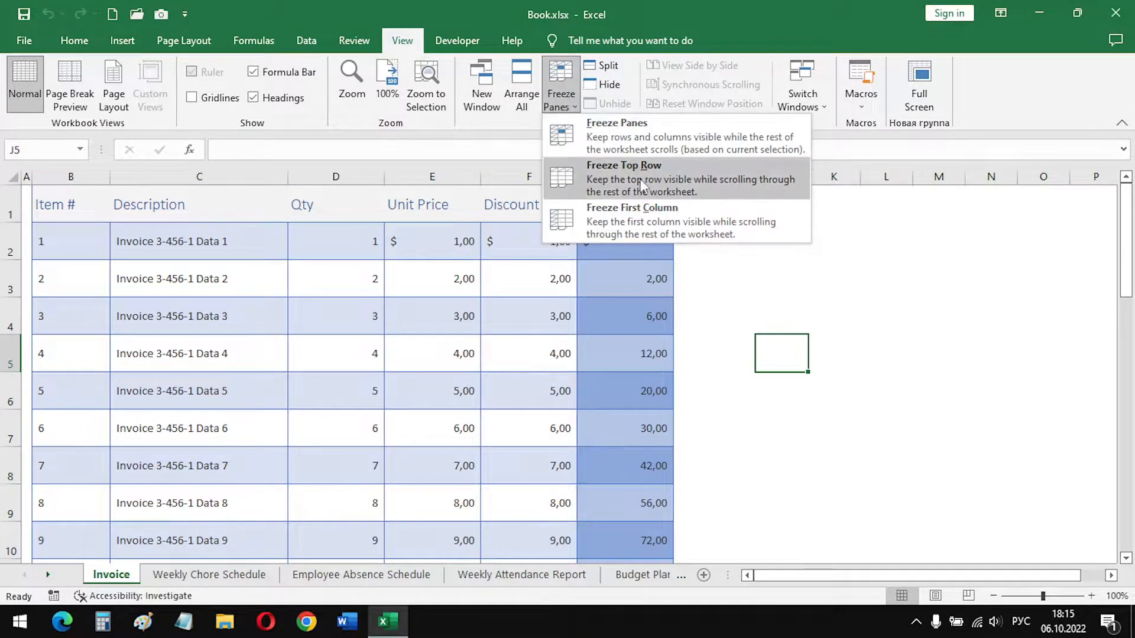
{"action": "left_click", "coordinate": [624, 179]}
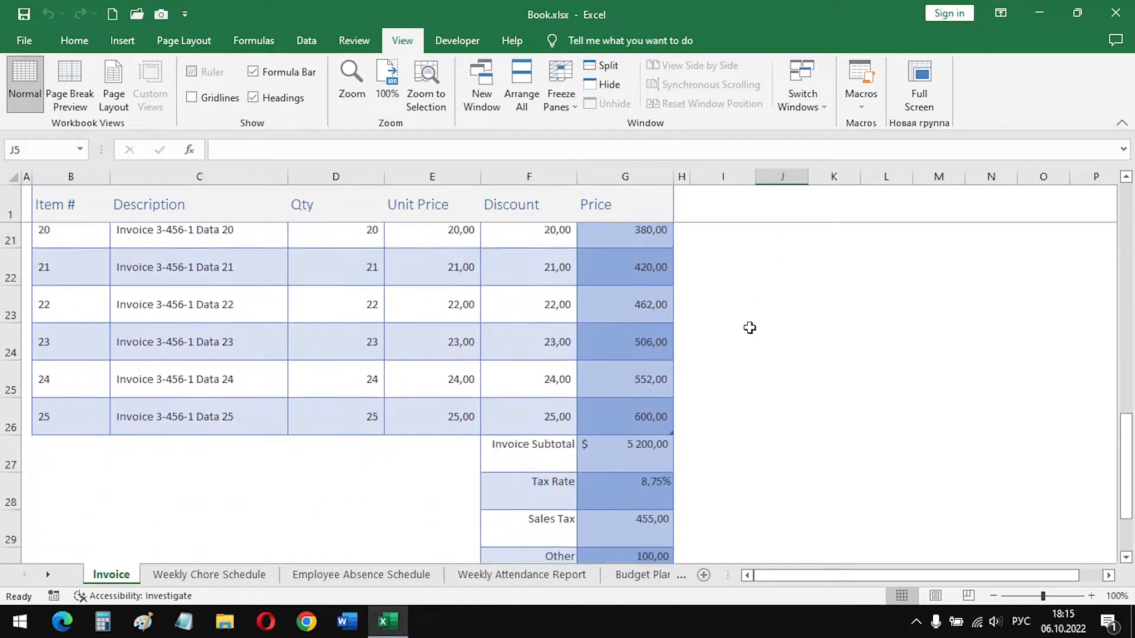
{"action": "scroll", "scroll_direction": "up", "scroll_amount": 3}
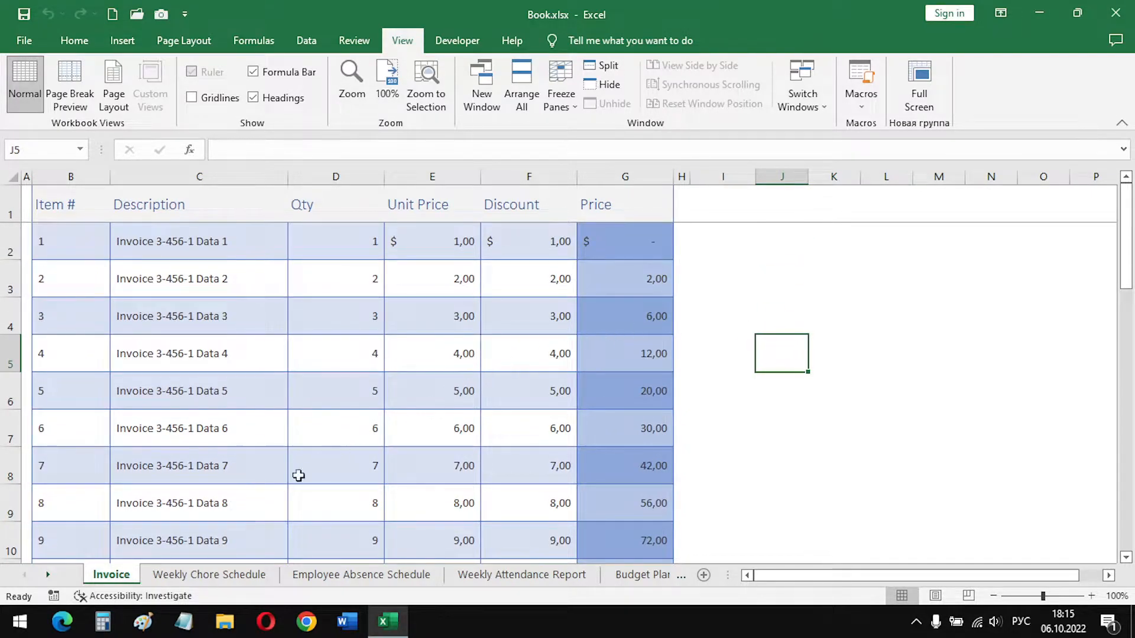
On Weekly Chore Schedule, select row 5 and freeze the title and header rows above it
{"action": "left_click", "coordinate": [208, 575]}
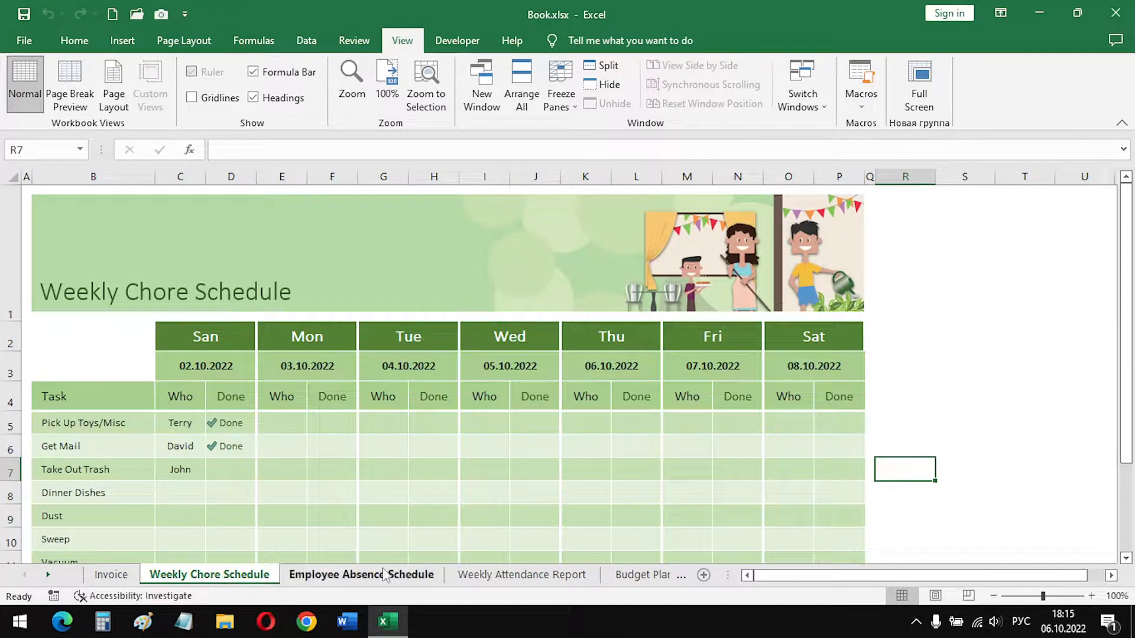
{"action": "mouse_move", "coordinate": [227, 411]}
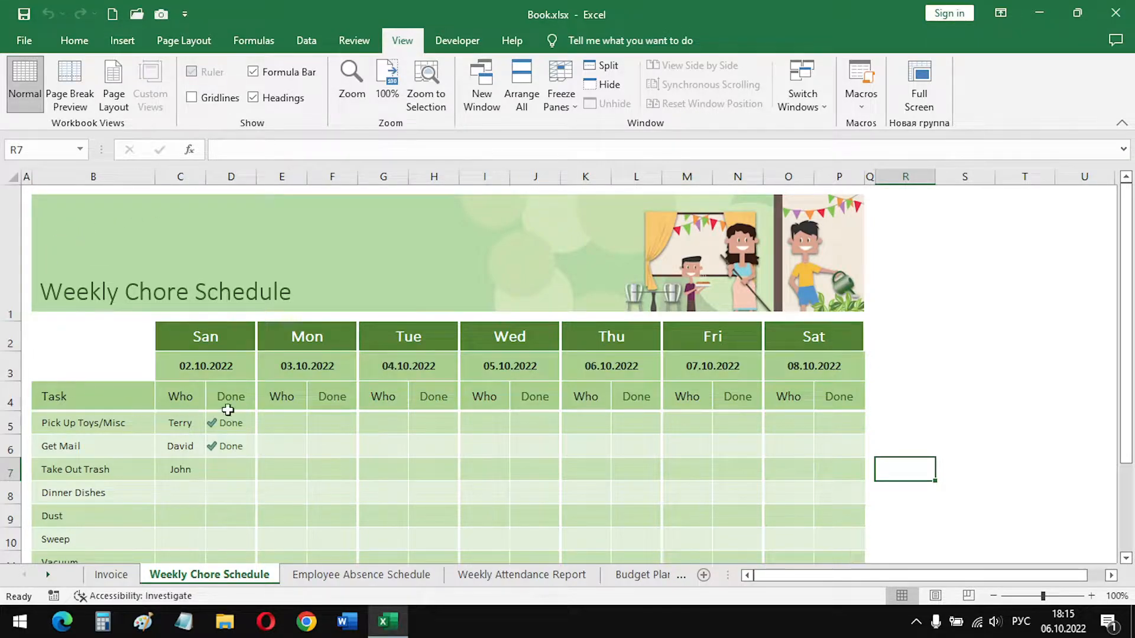
{"action": "mouse_move", "coordinate": [34, 400]}
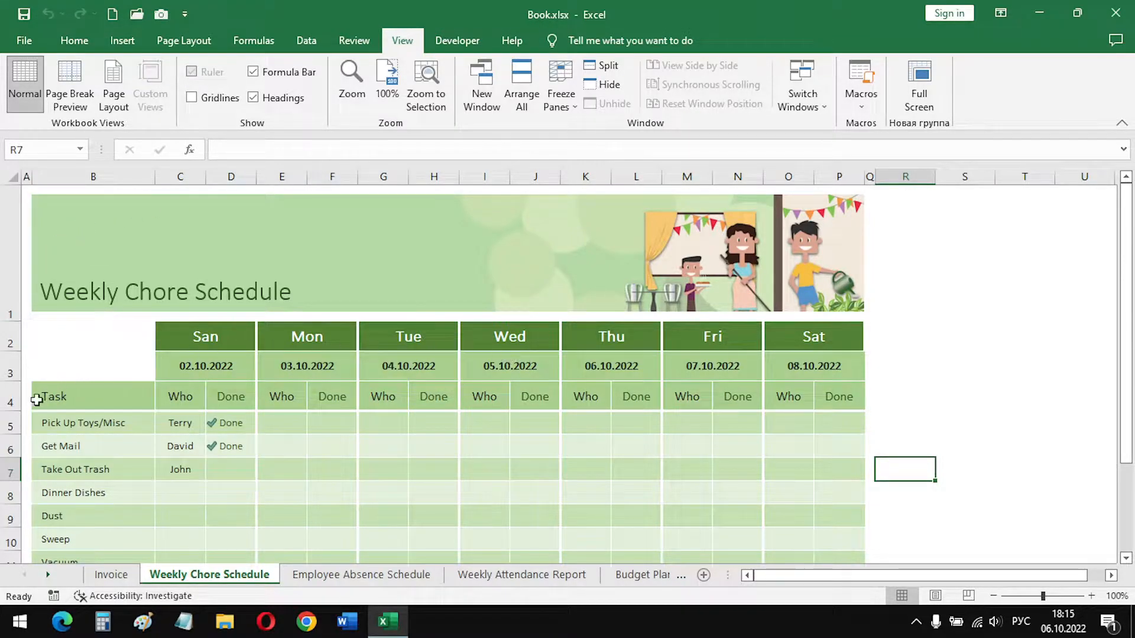
{"action": "left_click", "coordinate": [9, 424]}
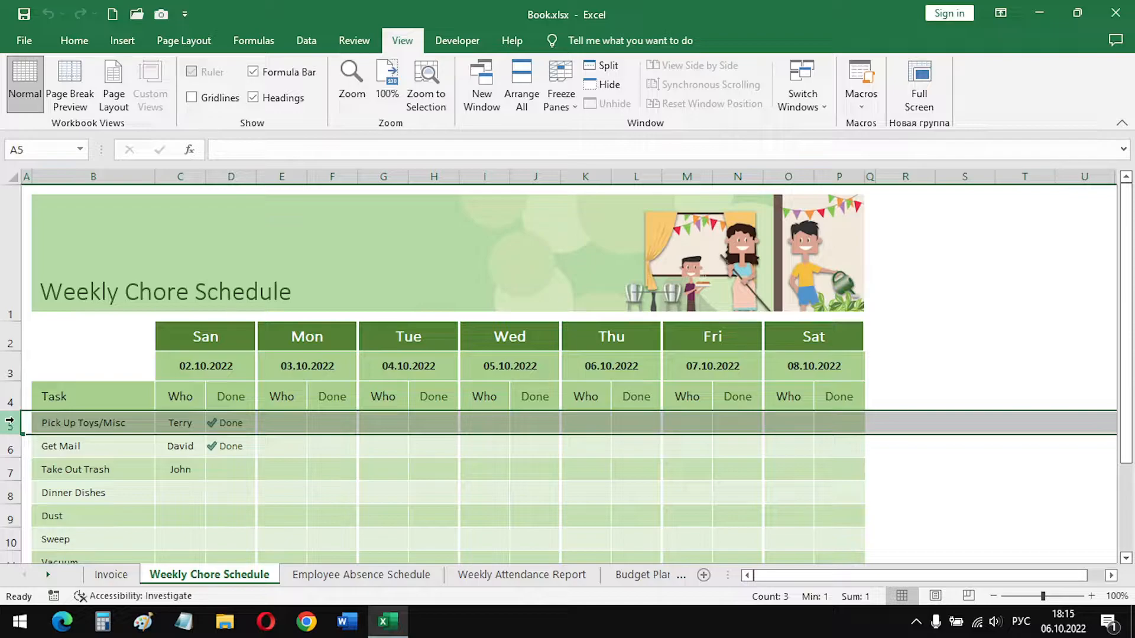
{"action": "mouse_move", "coordinate": [326, 408]}
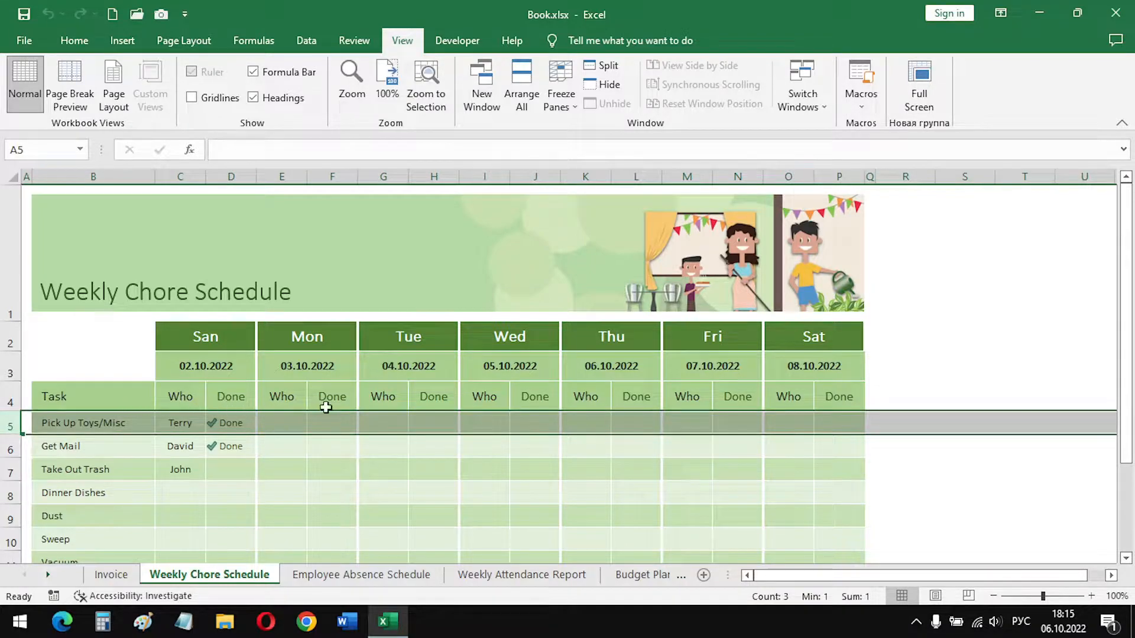
{"action": "mouse_move", "coordinate": [741, 406]}
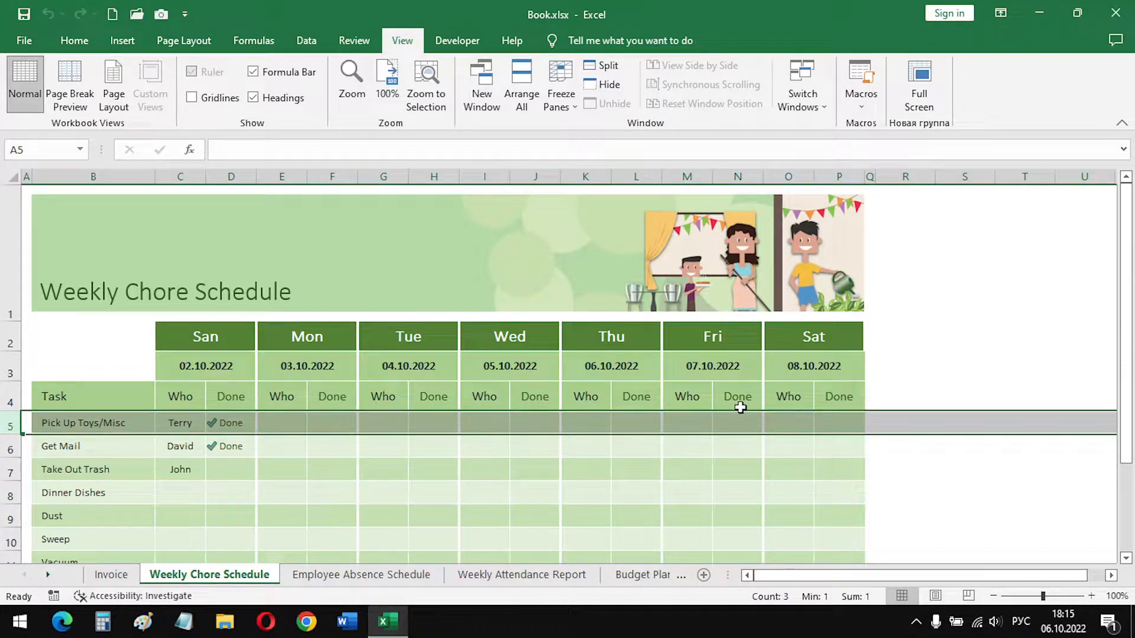
{"action": "left_click", "coordinate": [560, 85]}
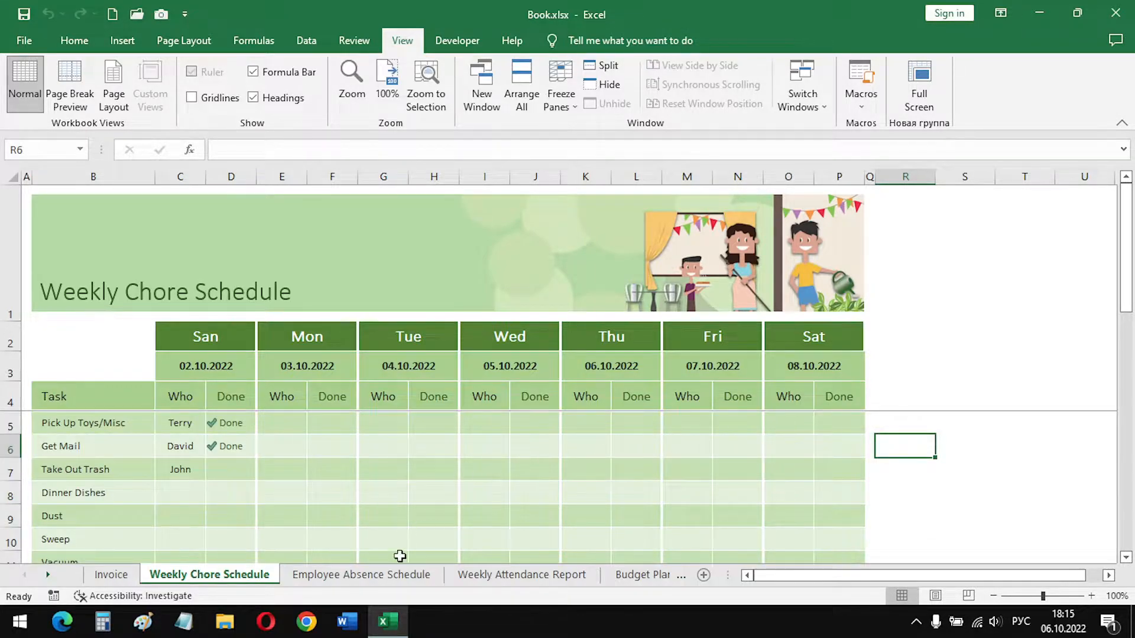
On Employee Absence Schedule, apply Freeze First Column to pin the Employee Name column
{"action": "left_click", "coordinate": [359, 575]}
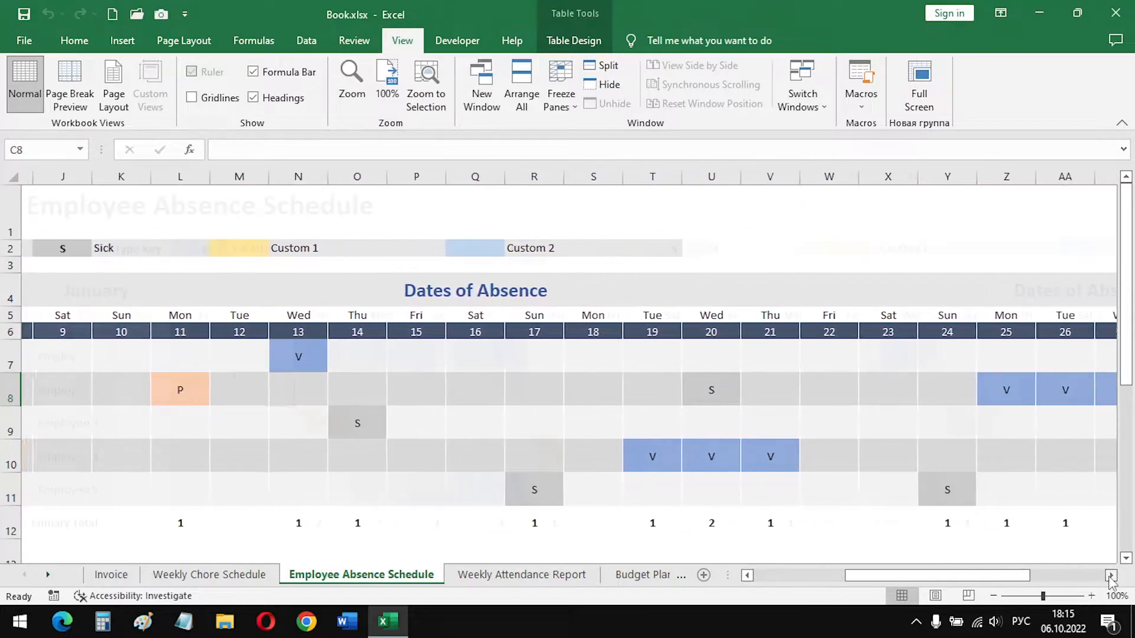
{"action": "scroll", "scroll_direction": "left", "scroll_amount": 3}
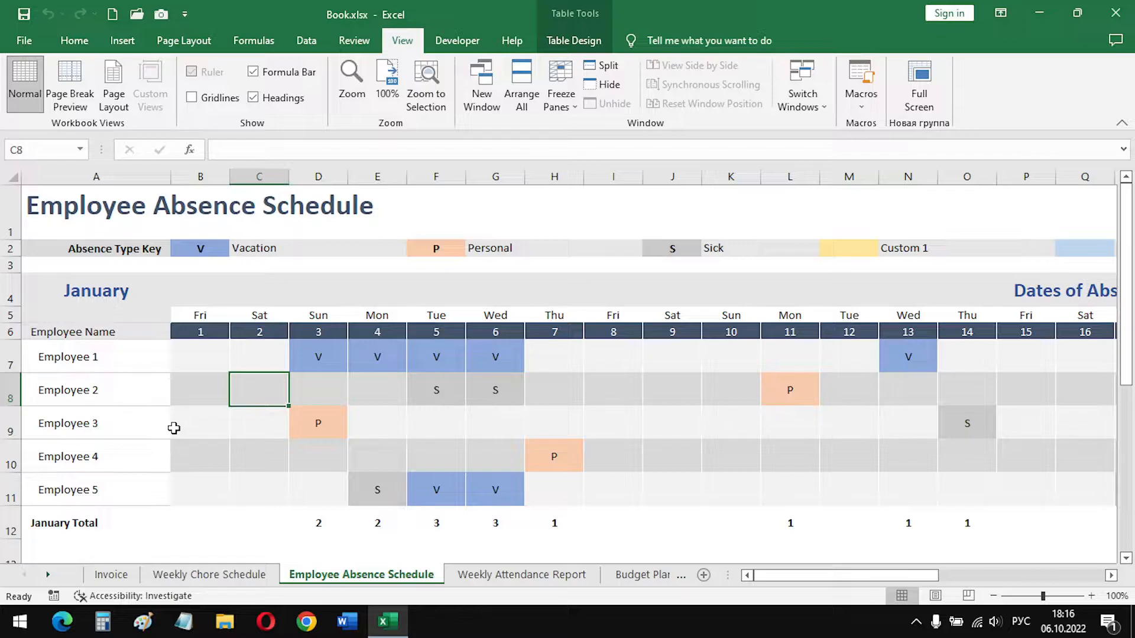
{"action": "left_click", "coordinate": [560, 85]}
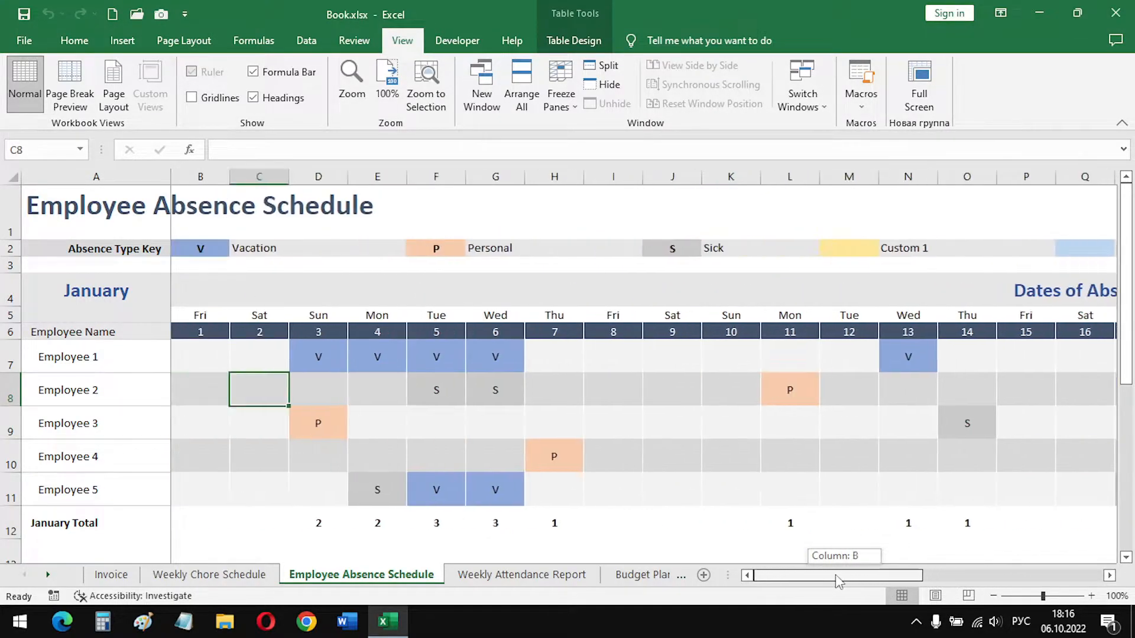
On Weekly Attendance Report, select column E and freeze columns A–D, then scroll right to verify
{"action": "left_click", "coordinate": [520, 575]}
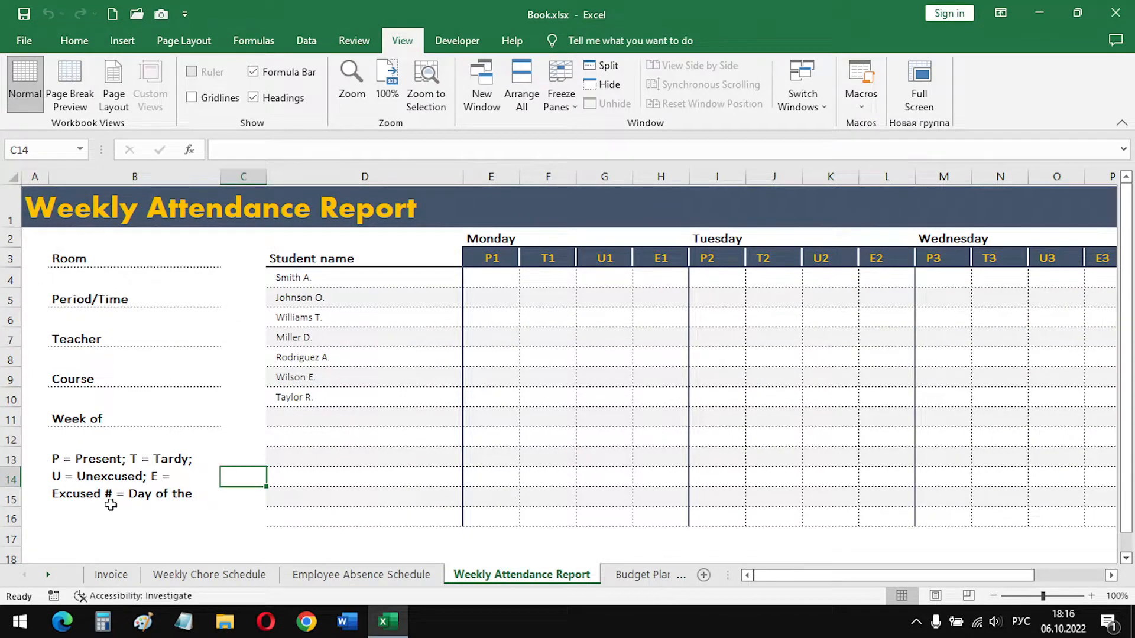
{"action": "mouse_move", "coordinate": [453, 421]}
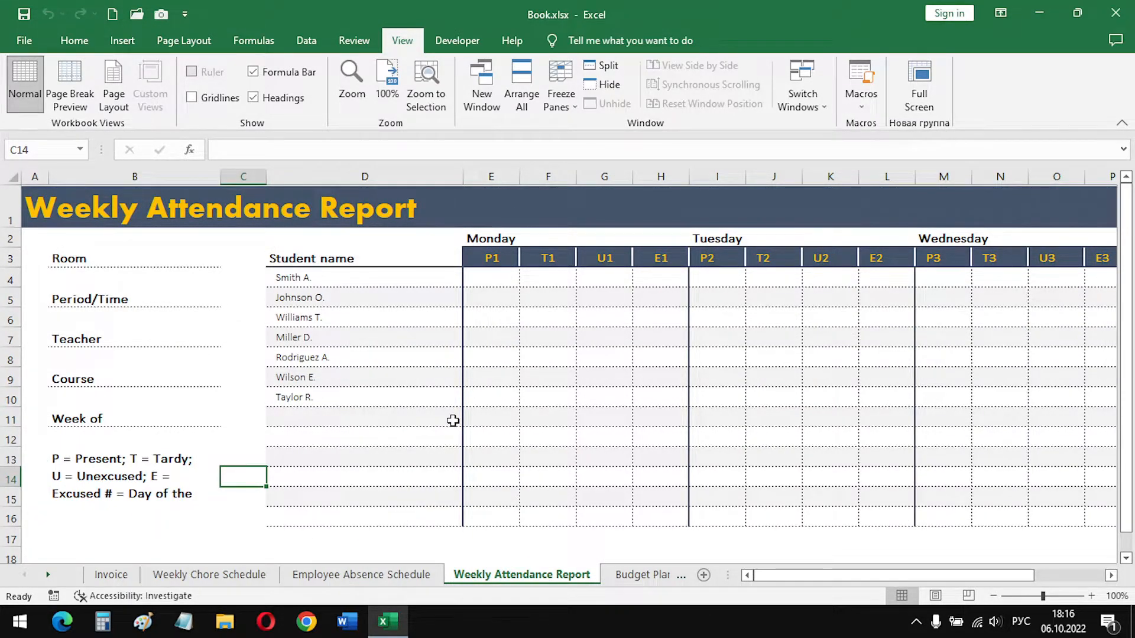
{"action": "left_click", "coordinate": [491, 176]}
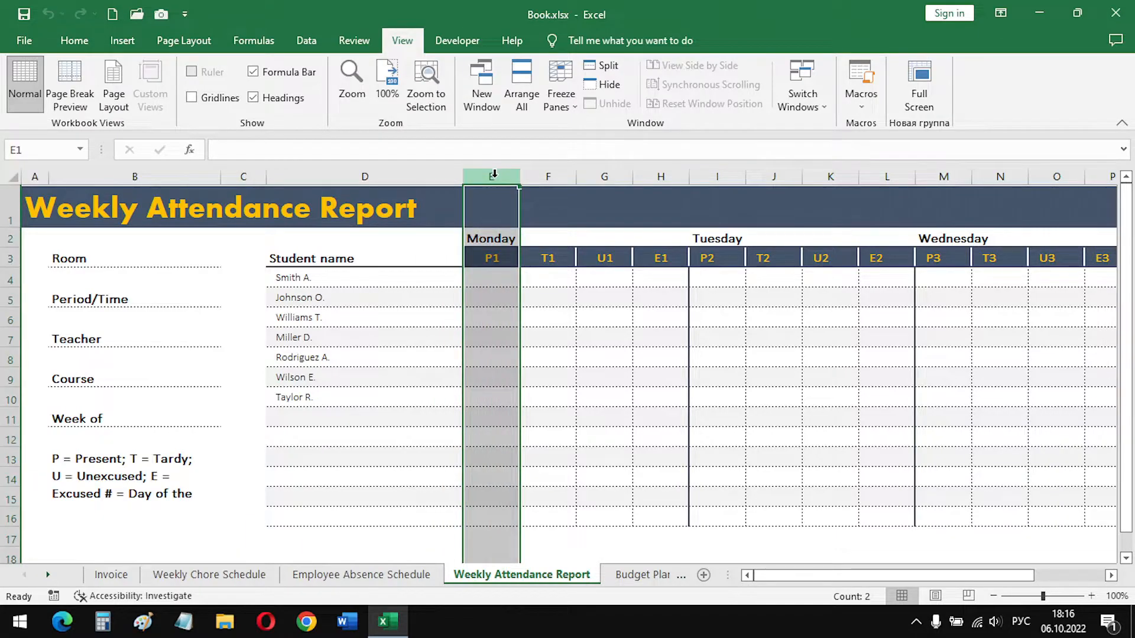
{"action": "left_click", "coordinate": [561, 85]}
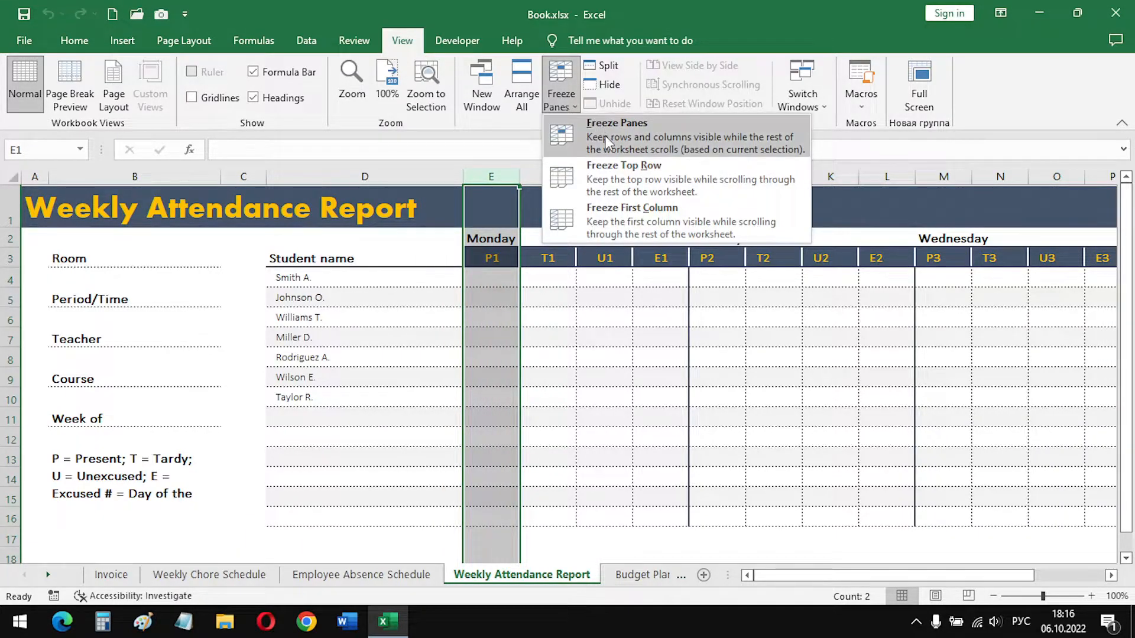
{"action": "left_click", "coordinate": [616, 122]}
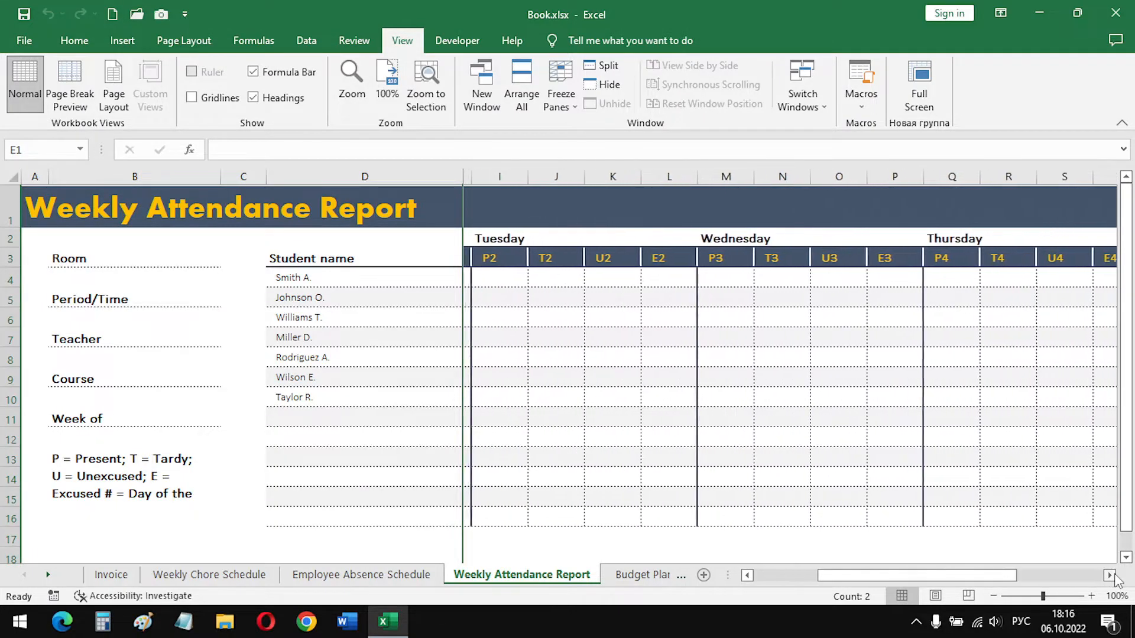
{"action": "scroll", "scroll_direction": "right", "scroll_amount": 3}
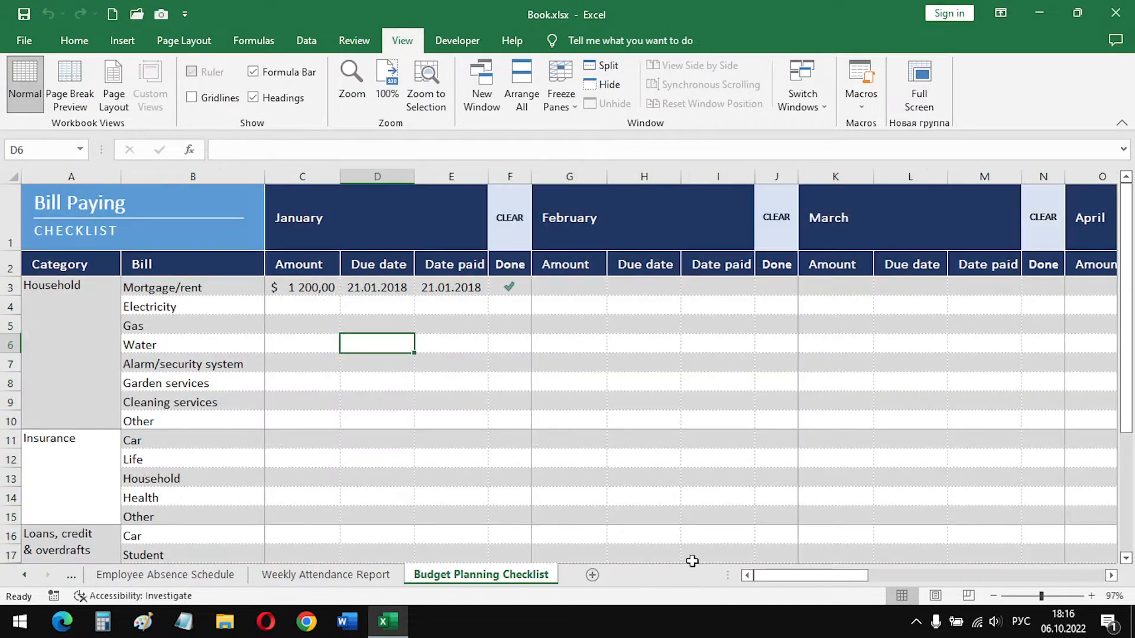
On Budget Planning Checklist, select C4 and freeze the header rows with the Category and Bill columns
{"action": "scroll", "scroll_direction": "down", "scroll_amount": 3}
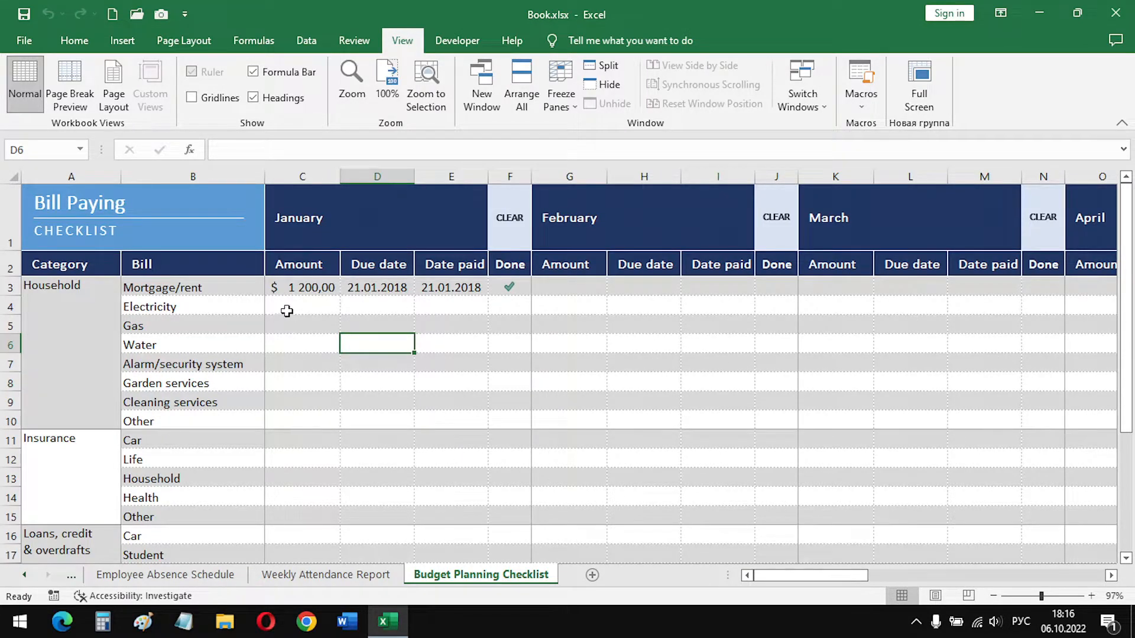
{"action": "left_click", "coordinate": [302, 307]}
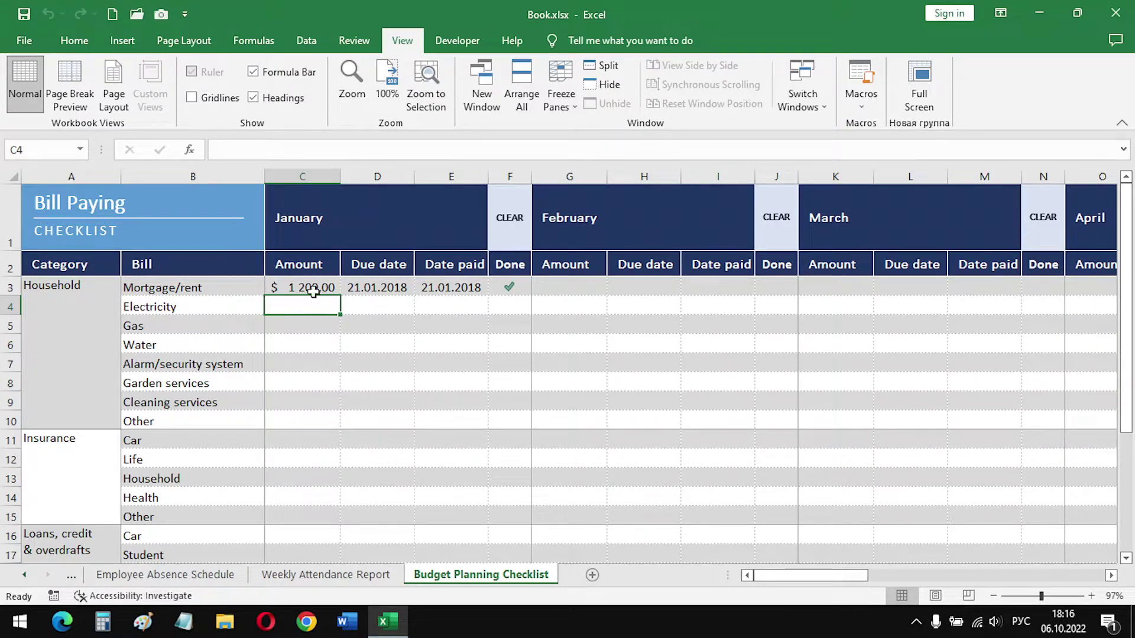
{"action": "left_click", "coordinate": [560, 85]}
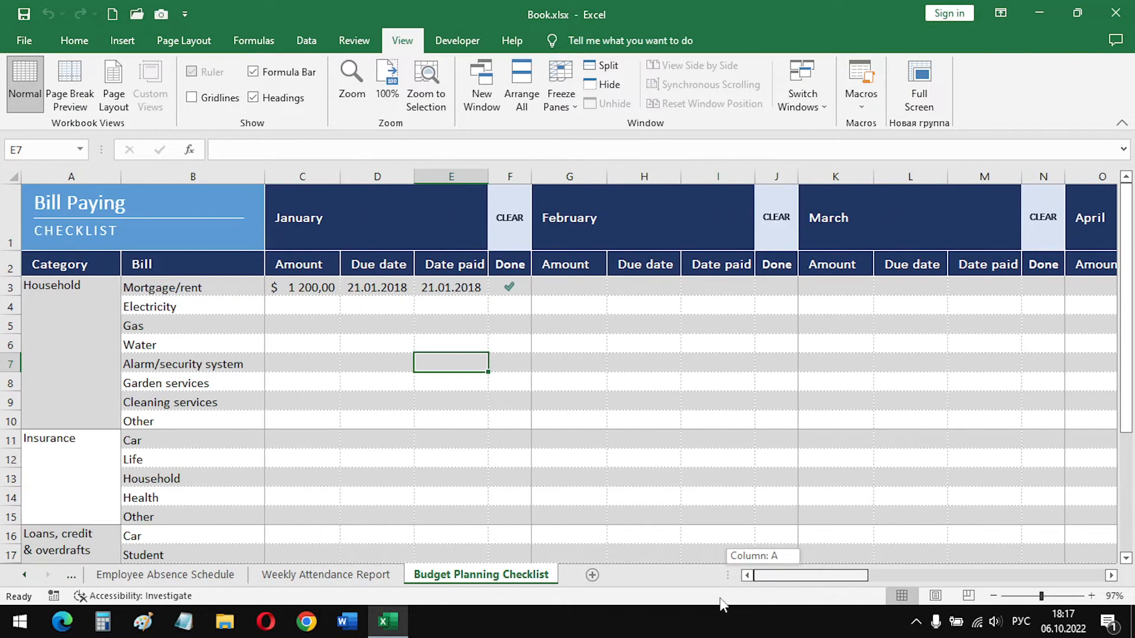
{"action": "mouse_move", "coordinate": [595, 533]}
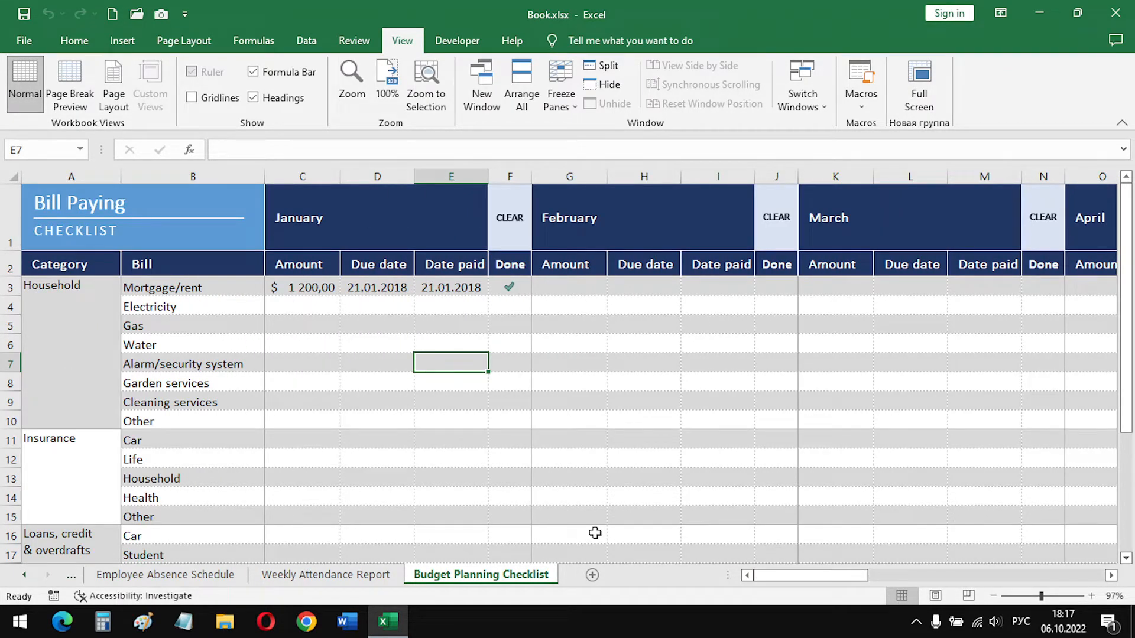